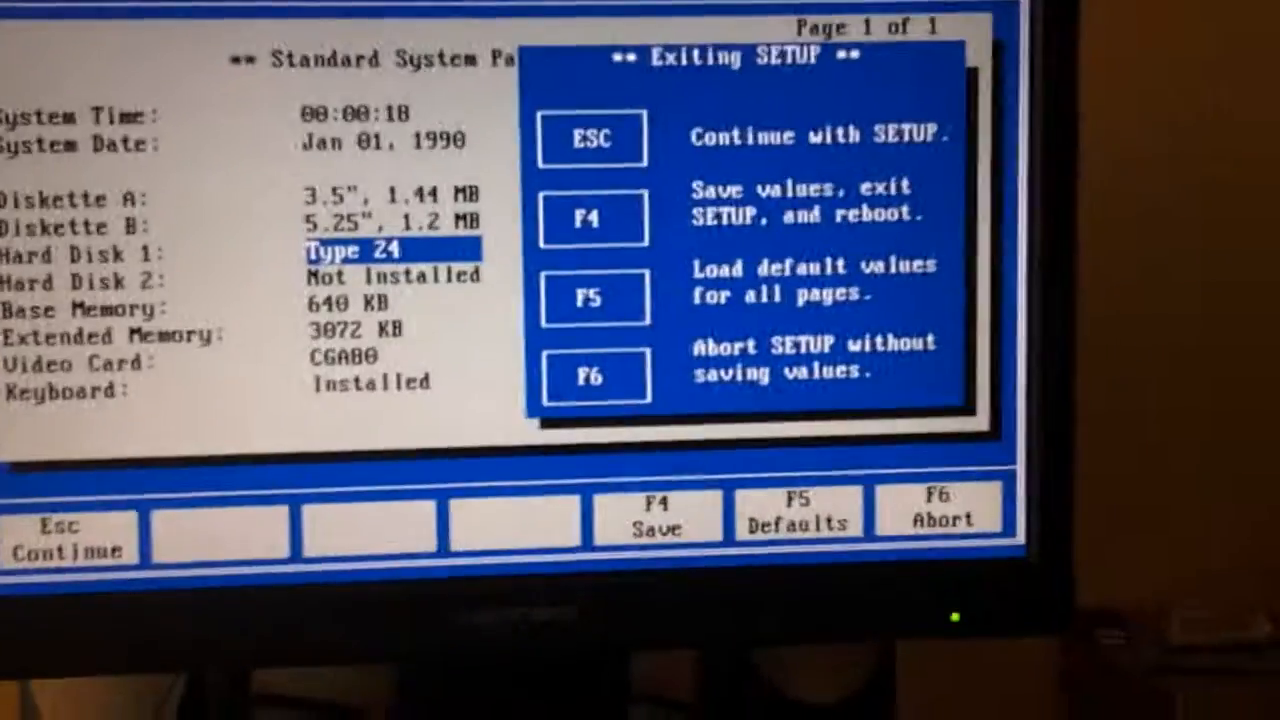
Step: Save the BIOS settings with F4, exit setup, and reboot the PC
key("f4")
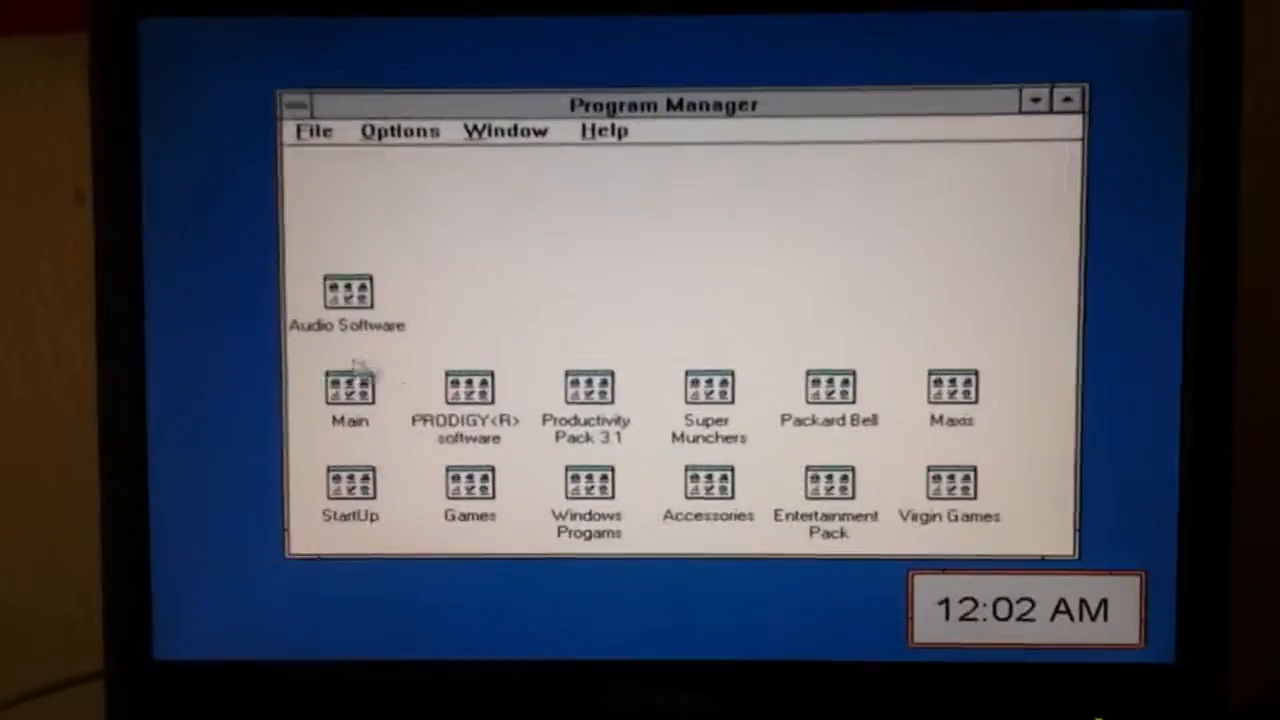
Step: Launch Media Player from the Accessories group and open canyon.mid
double_click(349, 388)
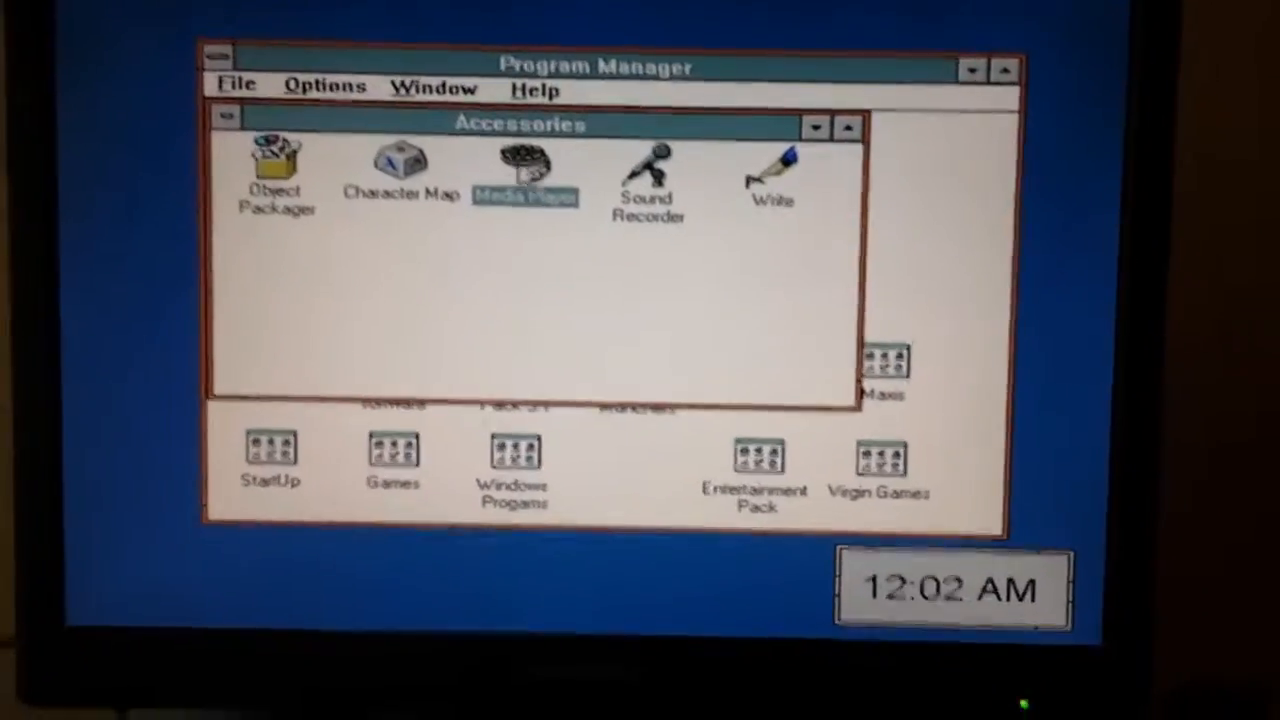
double_click(525, 168)
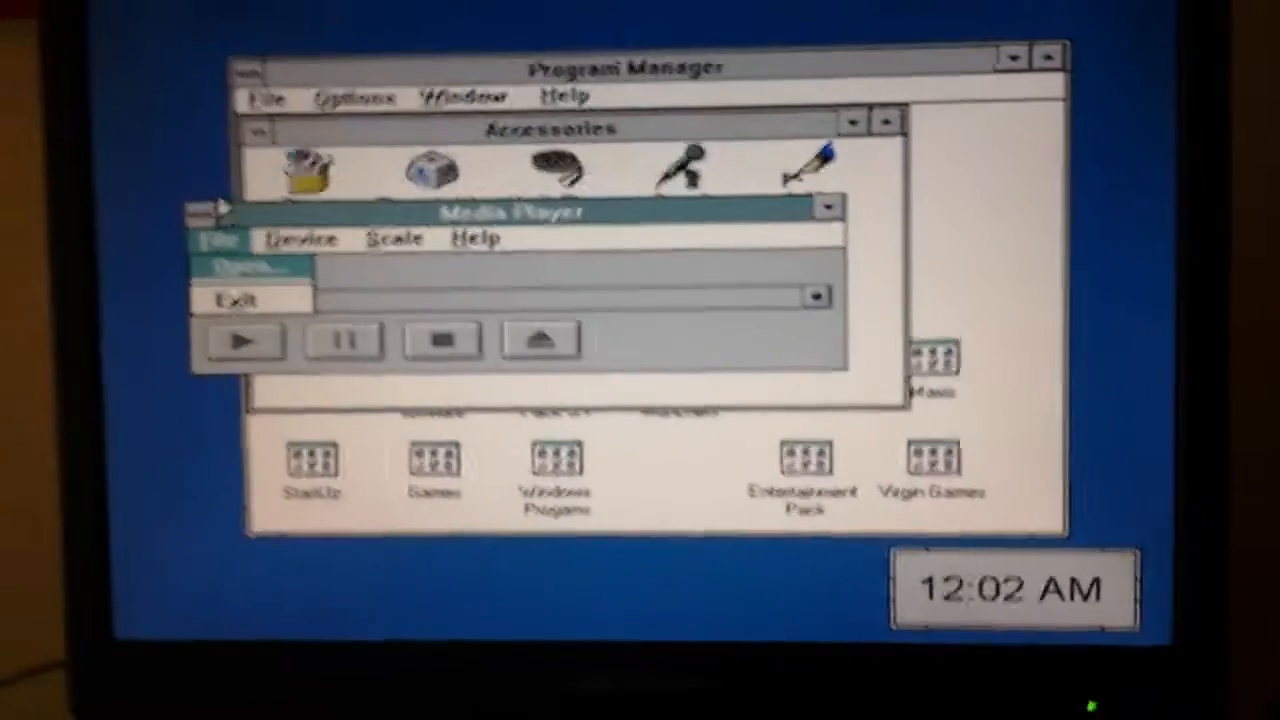
left_click(240, 267)
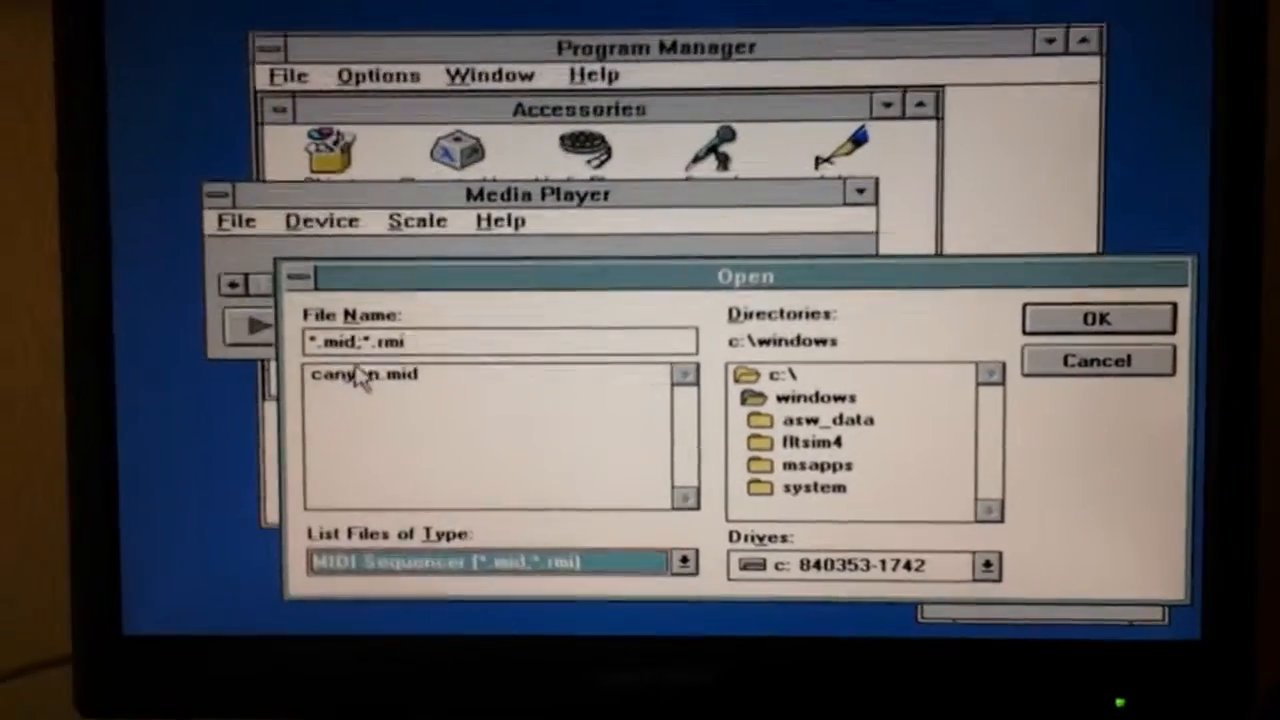
left_click(1097, 318)
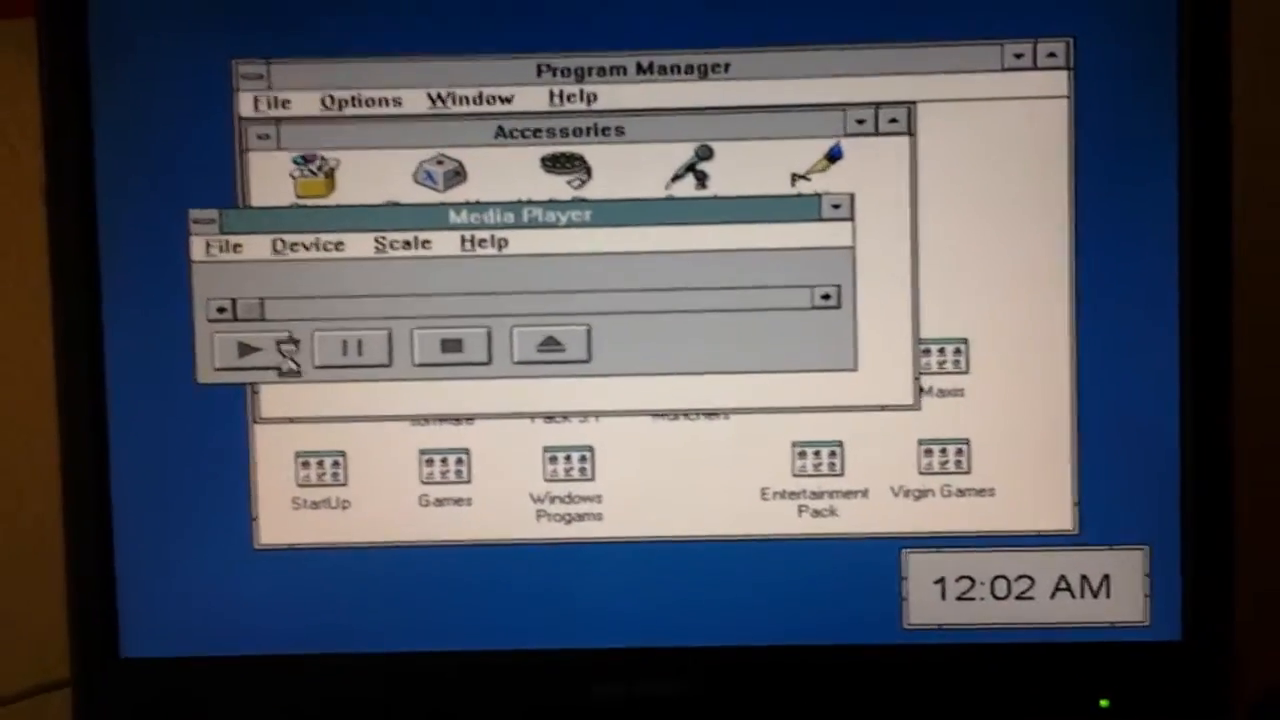
Step: Play CANYON.MID in Media Player, then close it to return to Program Manager
left_click(249, 347)
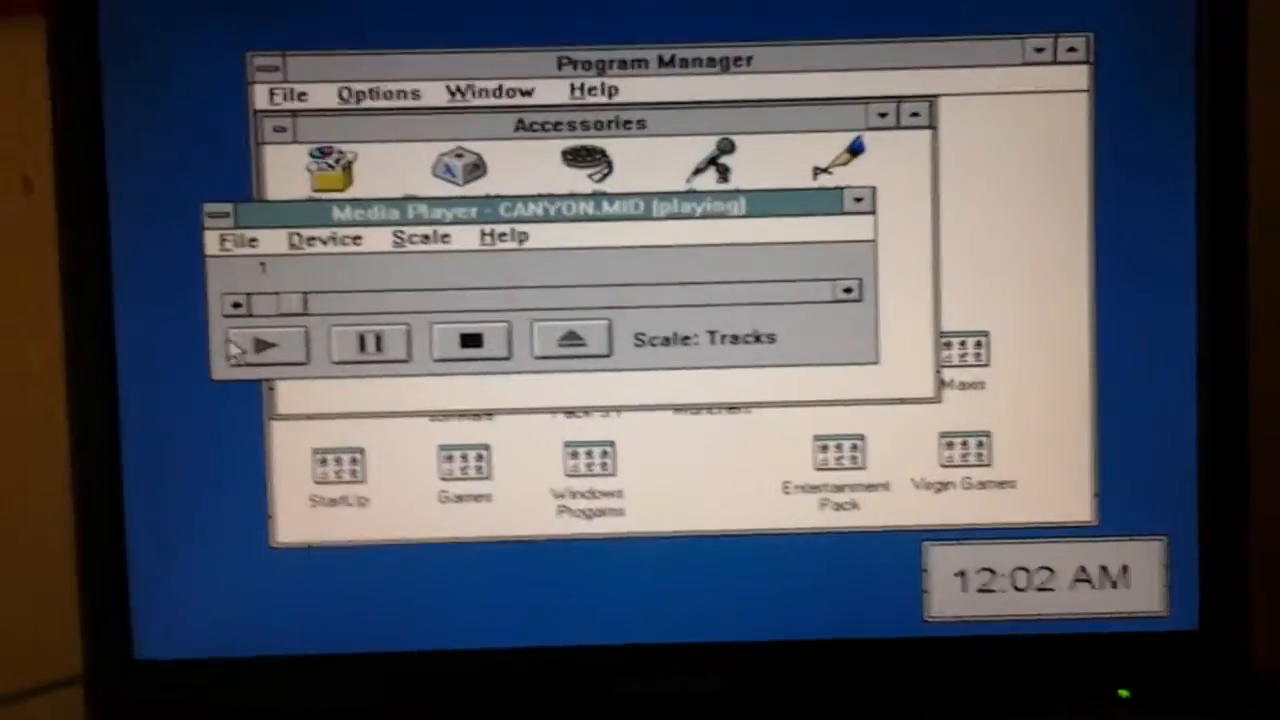
left_click(470, 341)
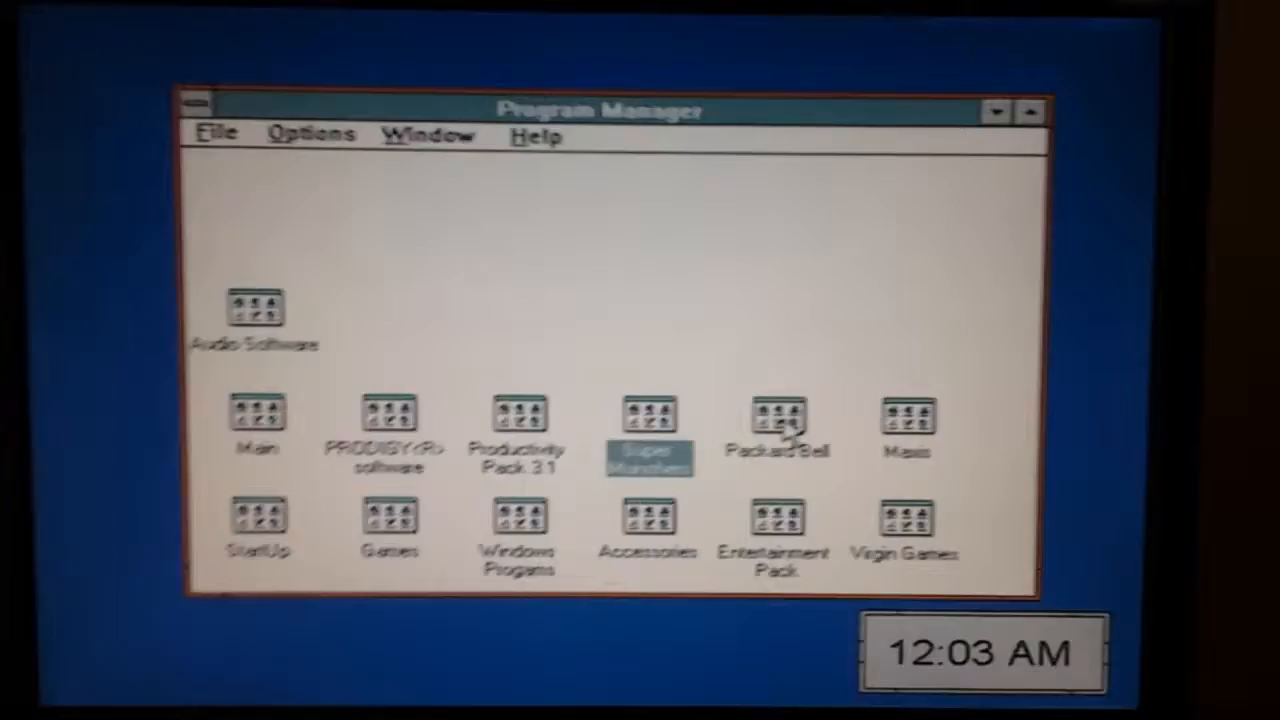
double_click(778, 420)
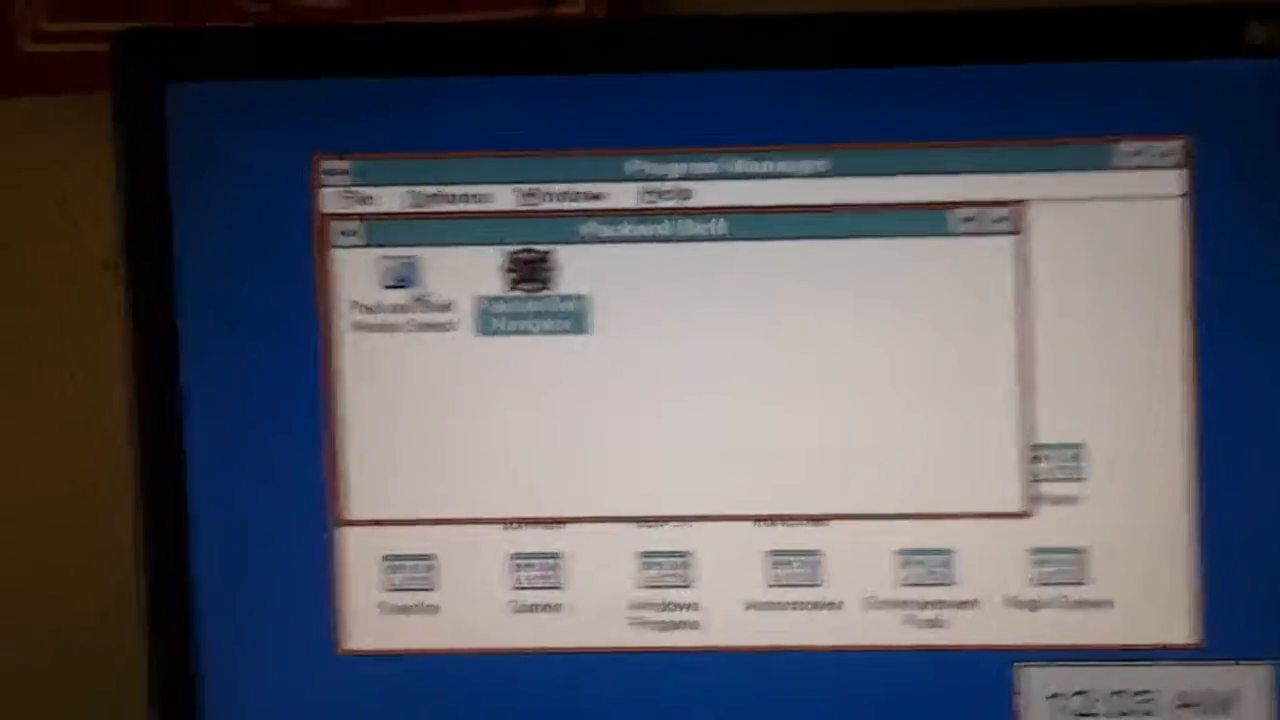
left_click(318, 149)
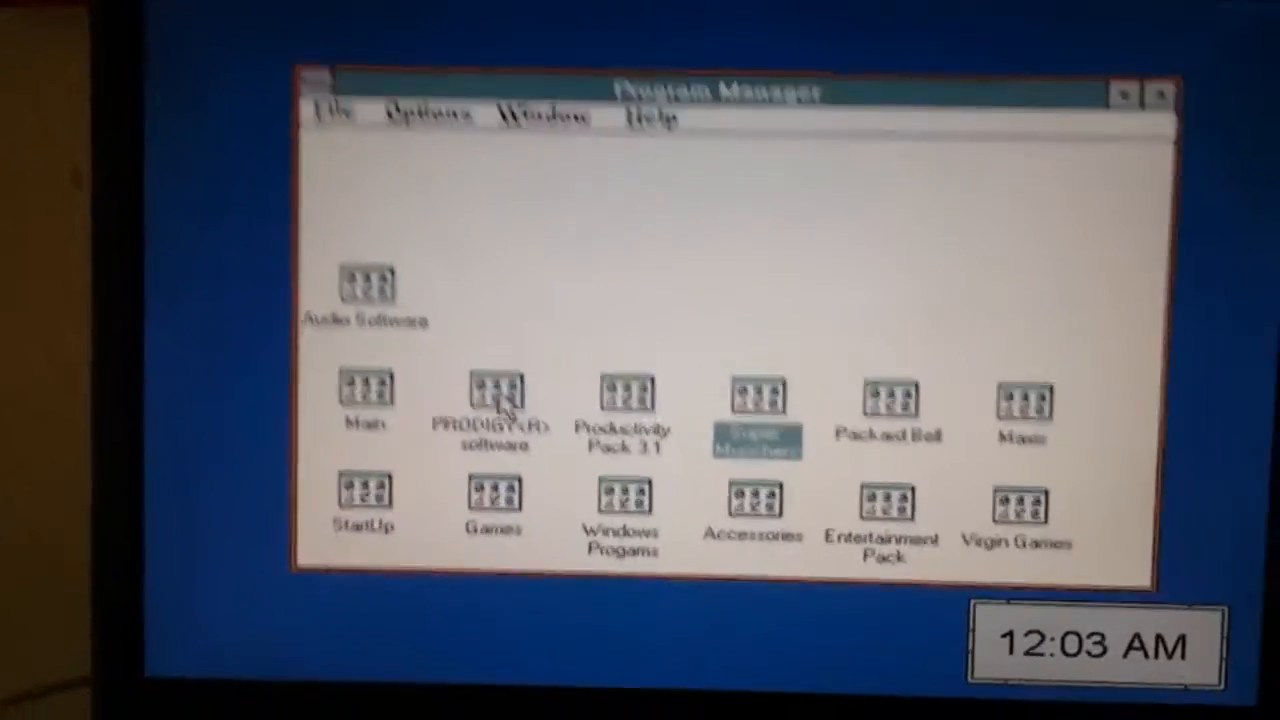
double_click(493, 400)
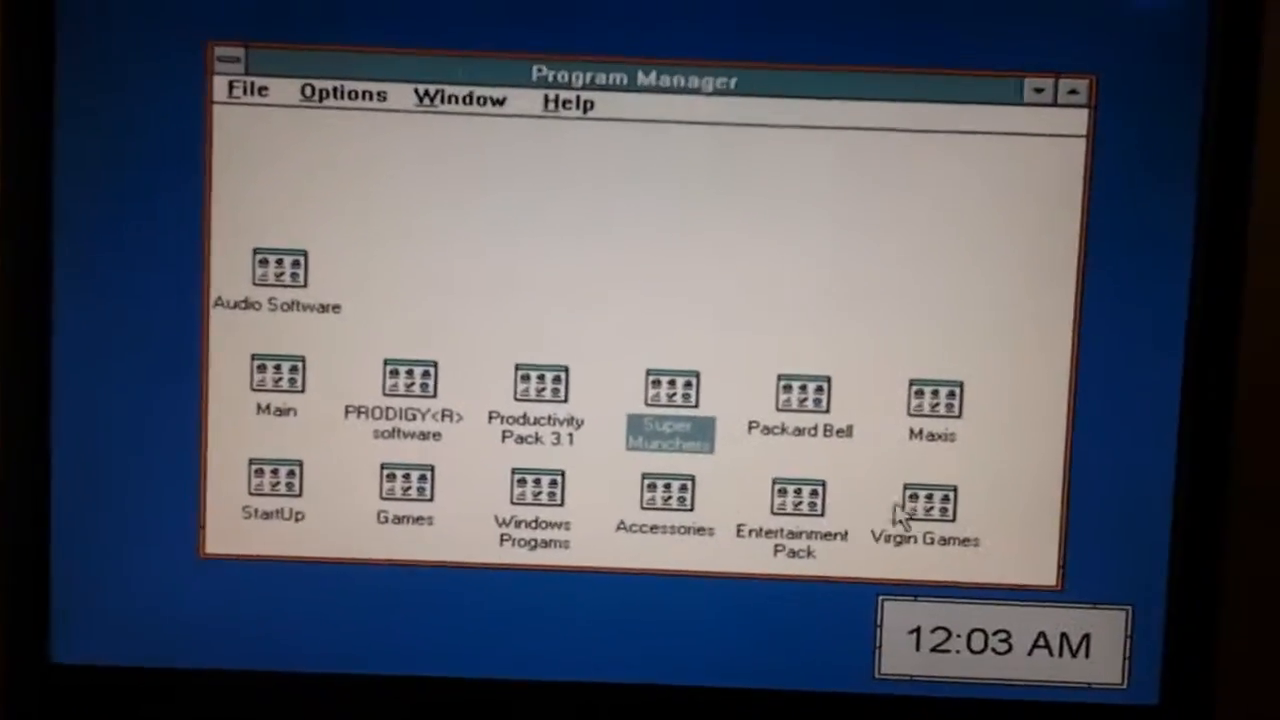
double_click(924, 497)
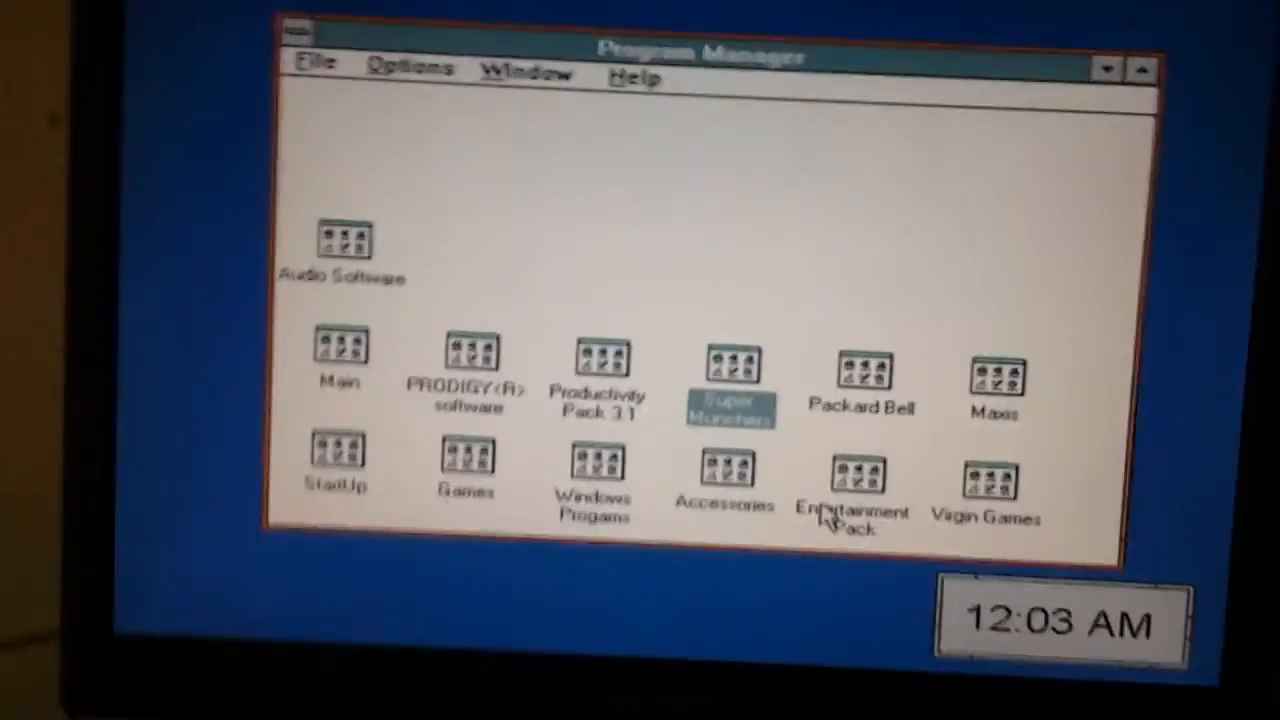
double_click(848, 480)
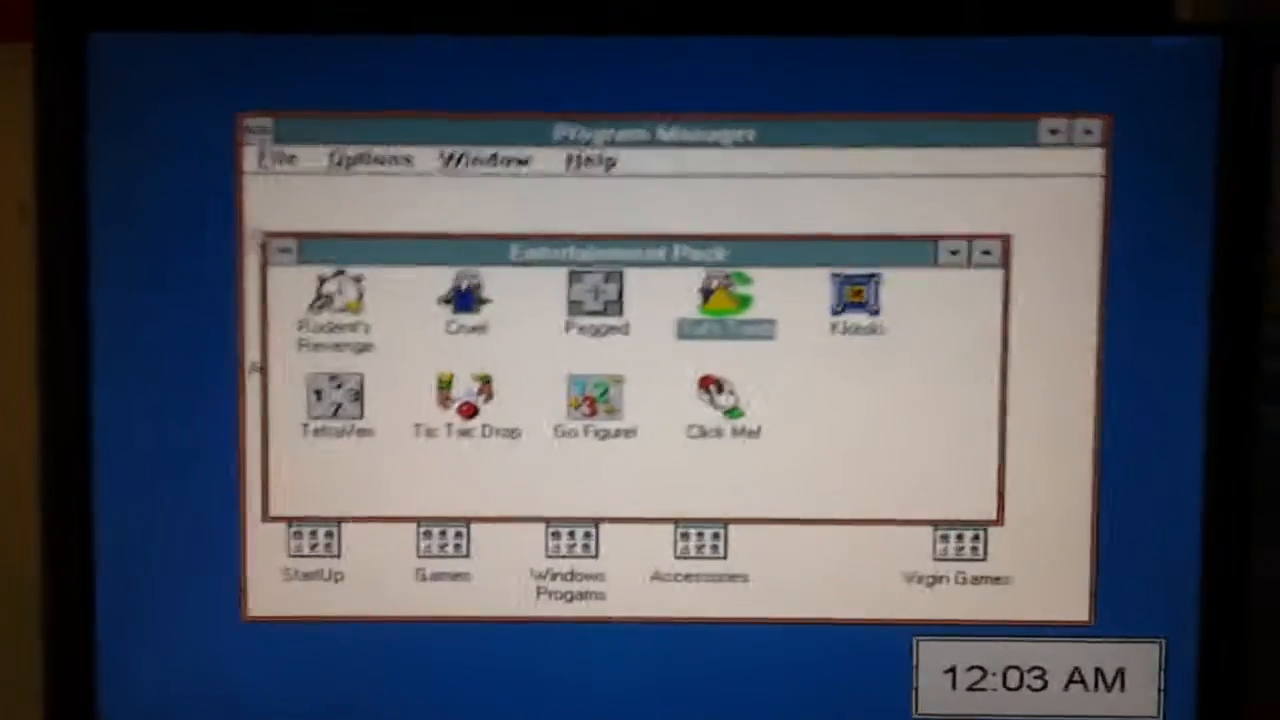
left_click(985, 252)
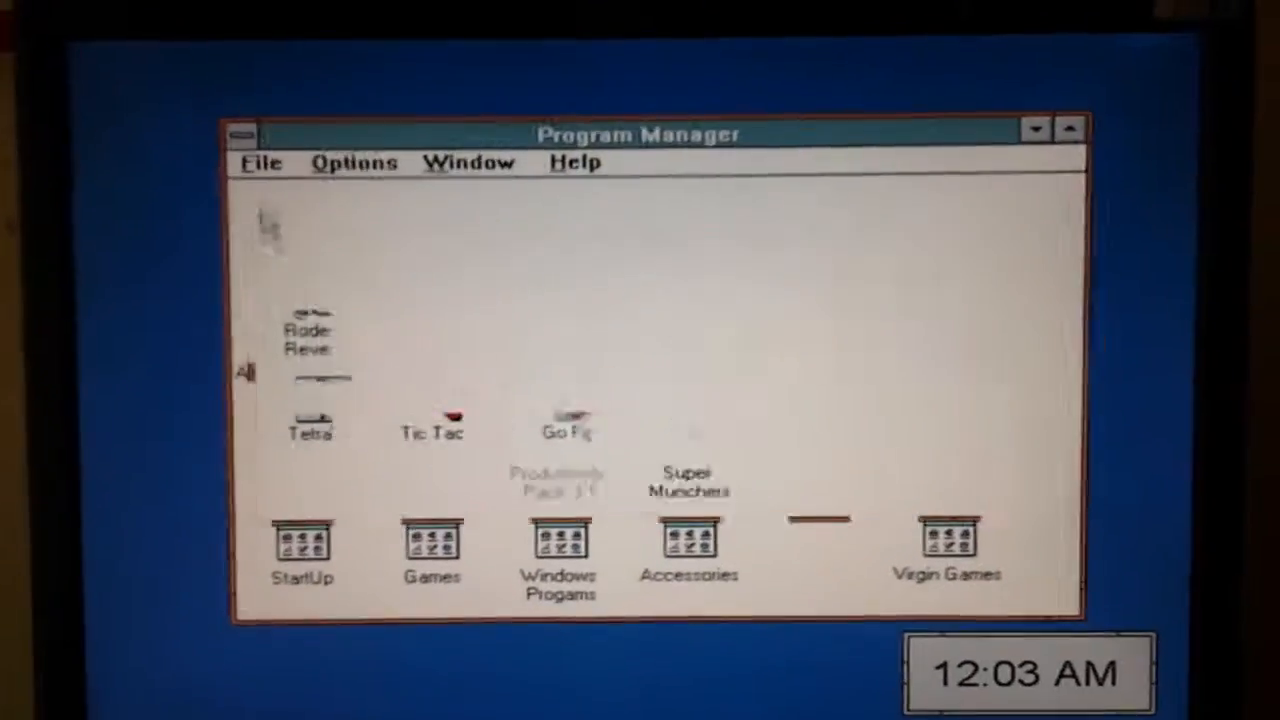